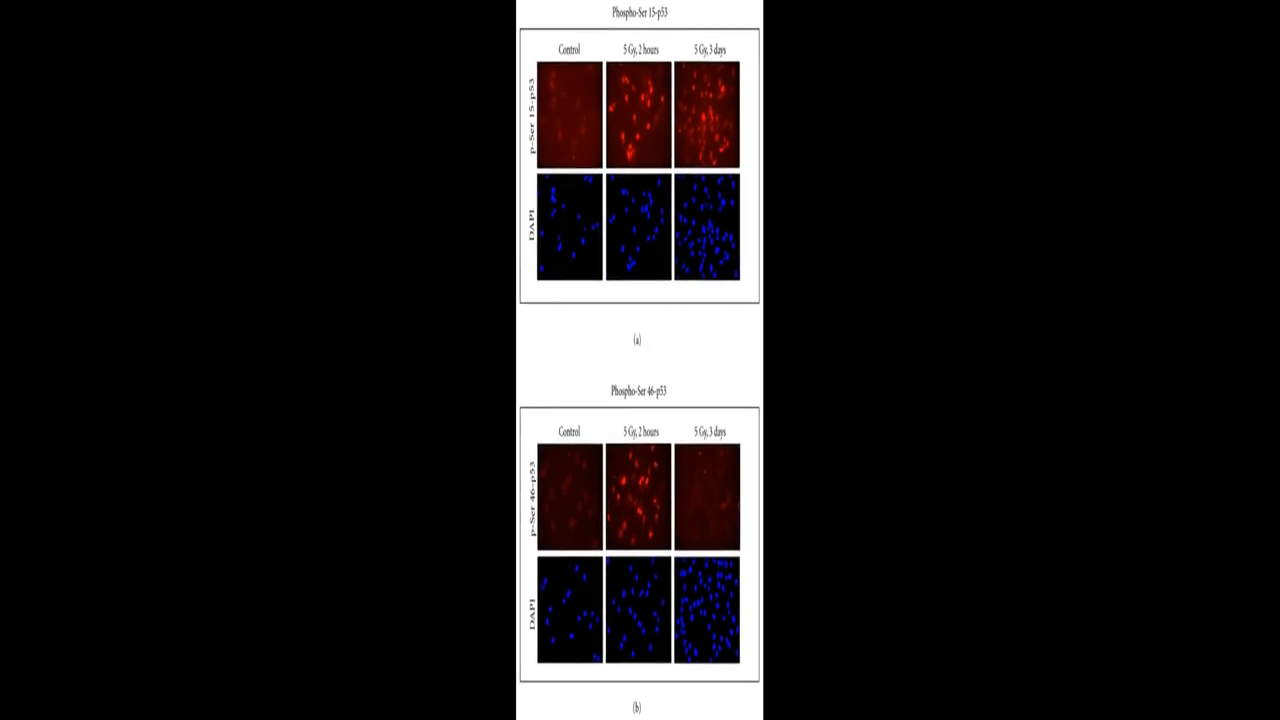
scroll(down, 3)
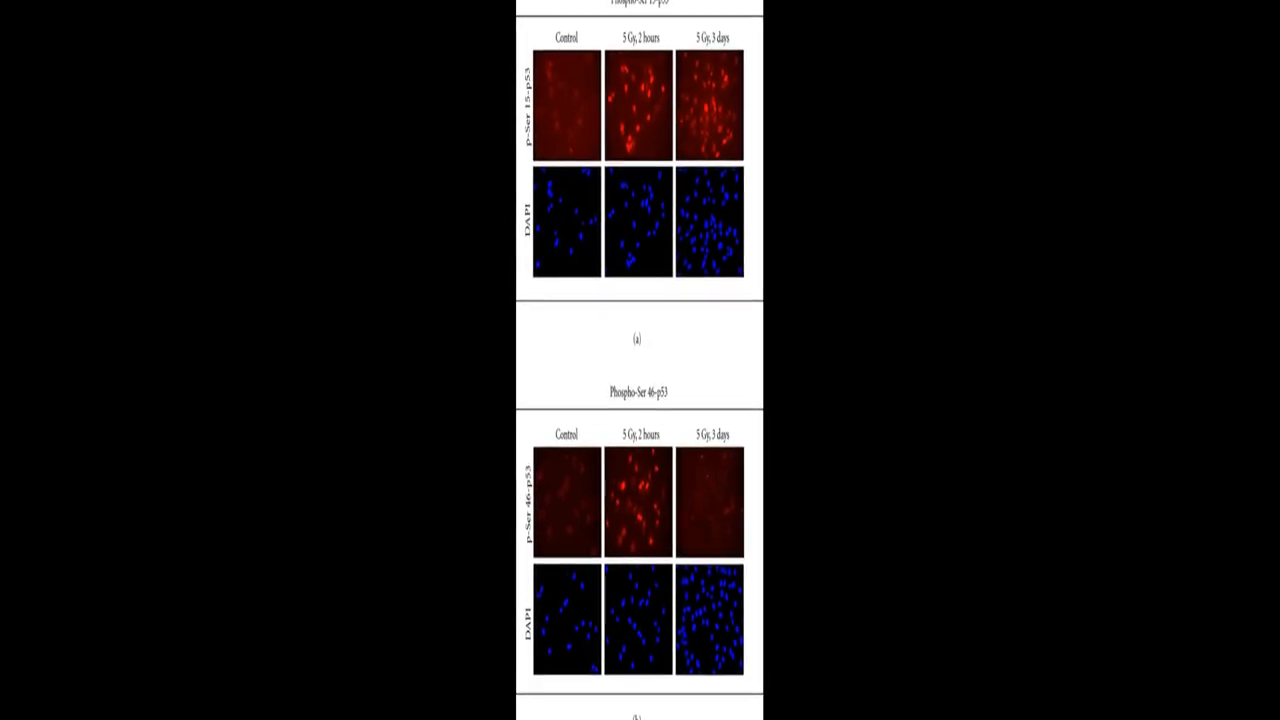
scroll(down, 3)
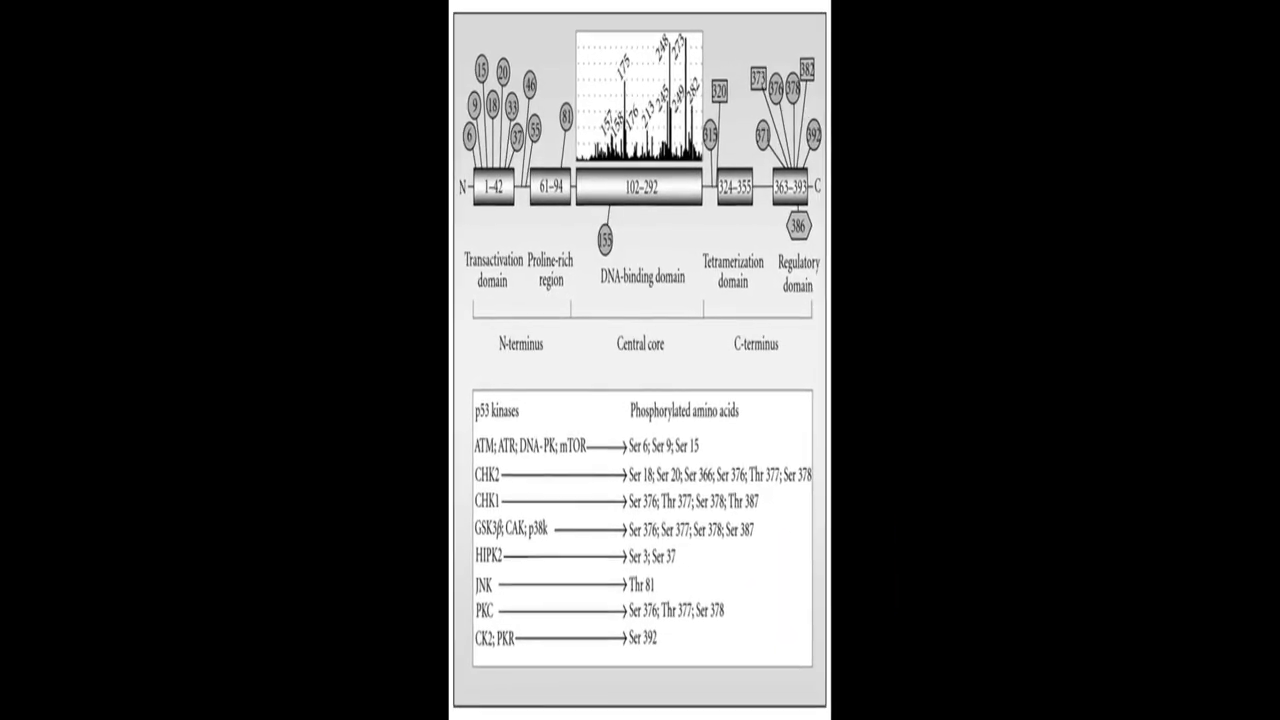